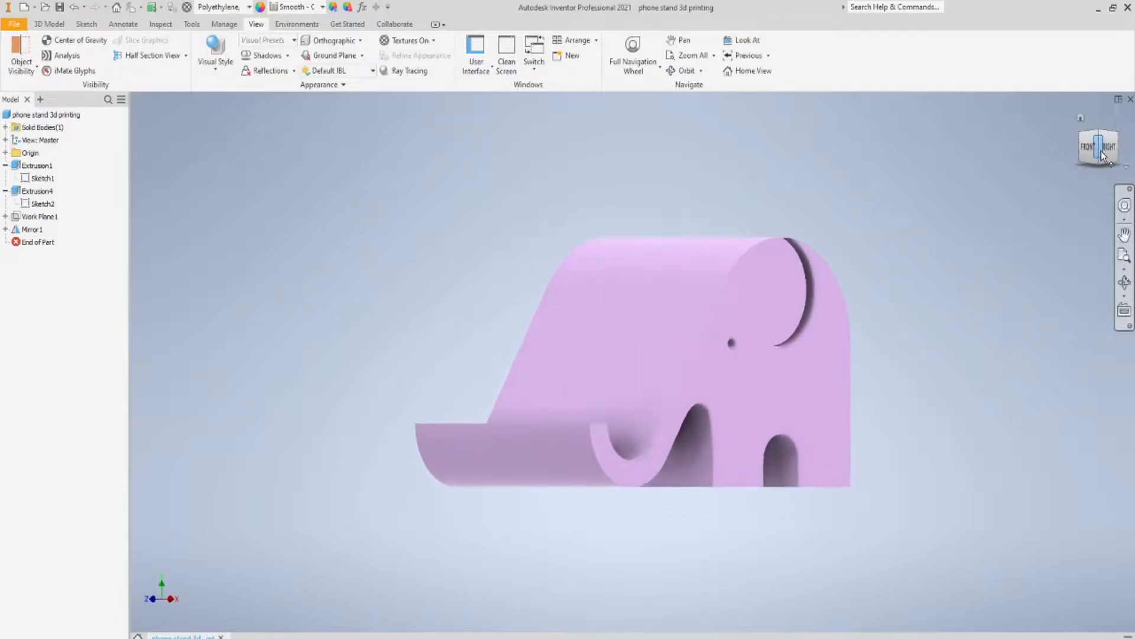
pyautogui.moveTo(904, 273)
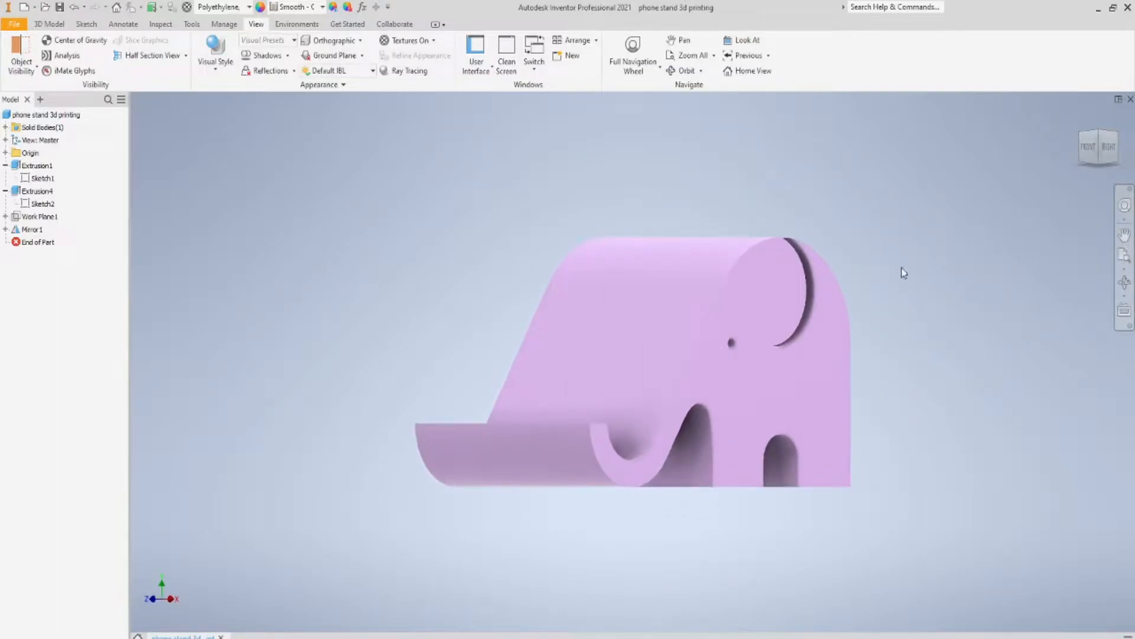
# Create a new part document and start a 2D sketch on an origin plane
pyautogui.click(761, 394)
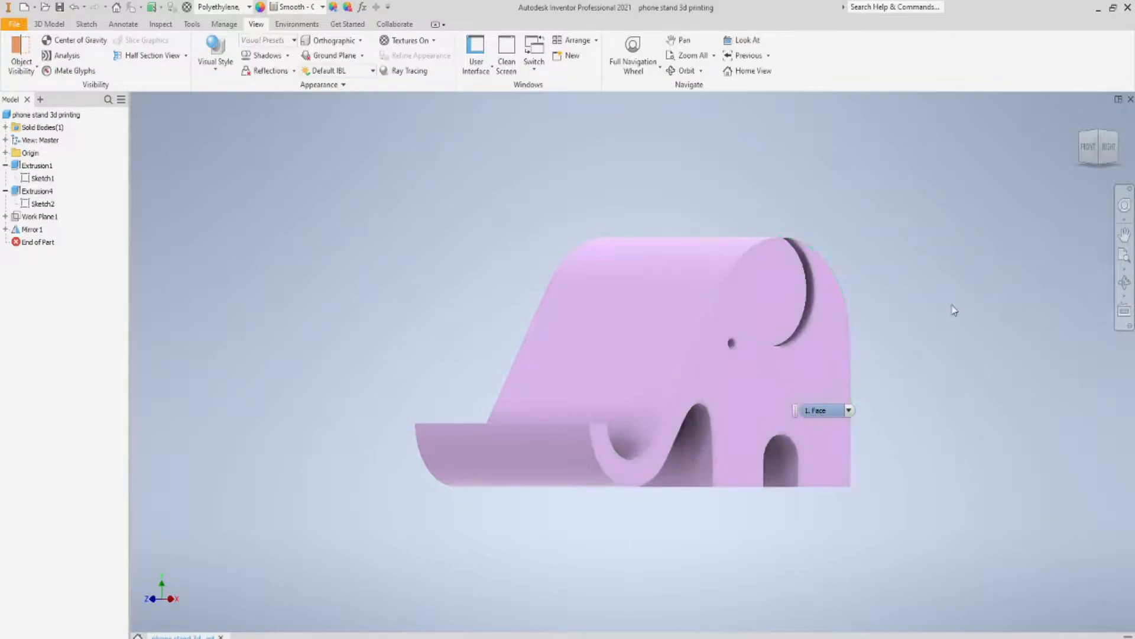
pyautogui.moveTo(954, 310); pyautogui.dragTo(874, 322)
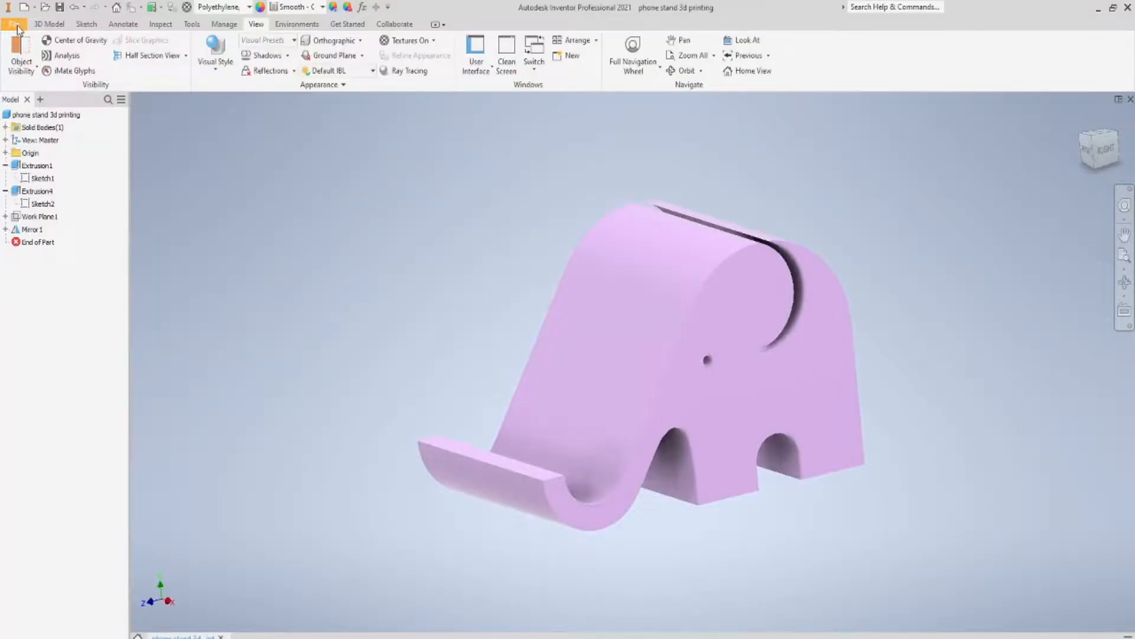
pyautogui.click(13, 23)
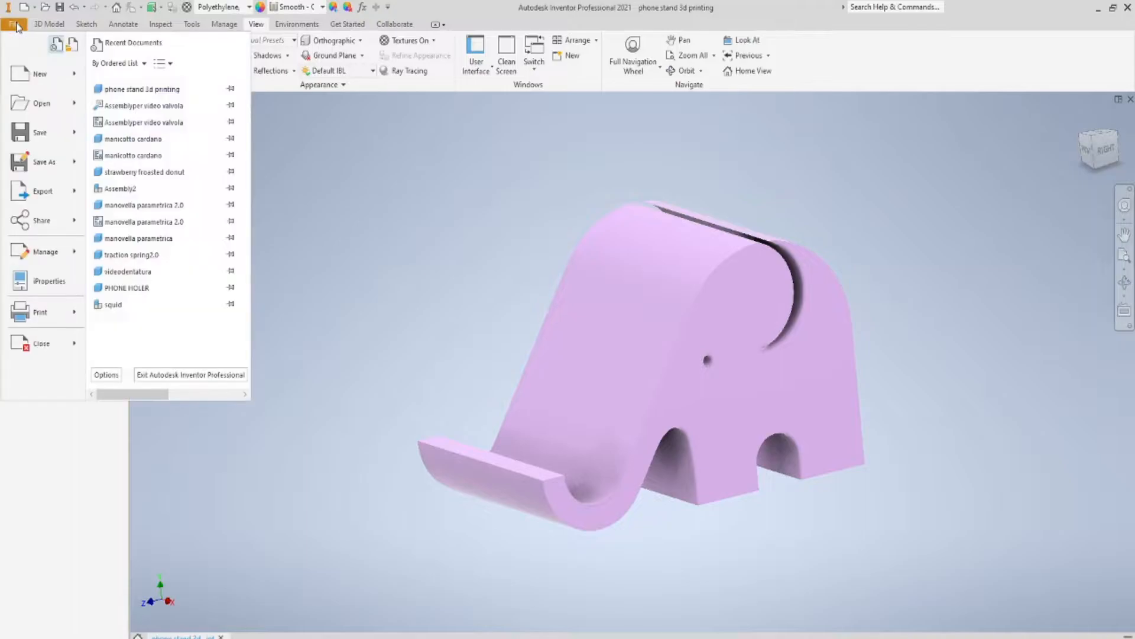
pyautogui.click(39, 74)
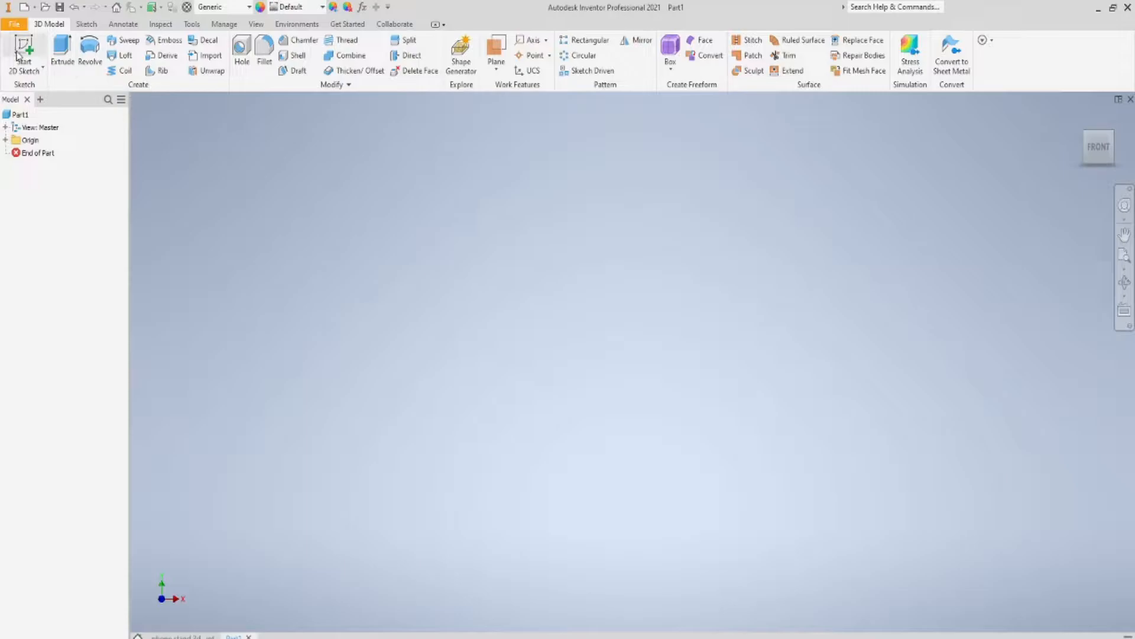
pyautogui.click(24, 54)
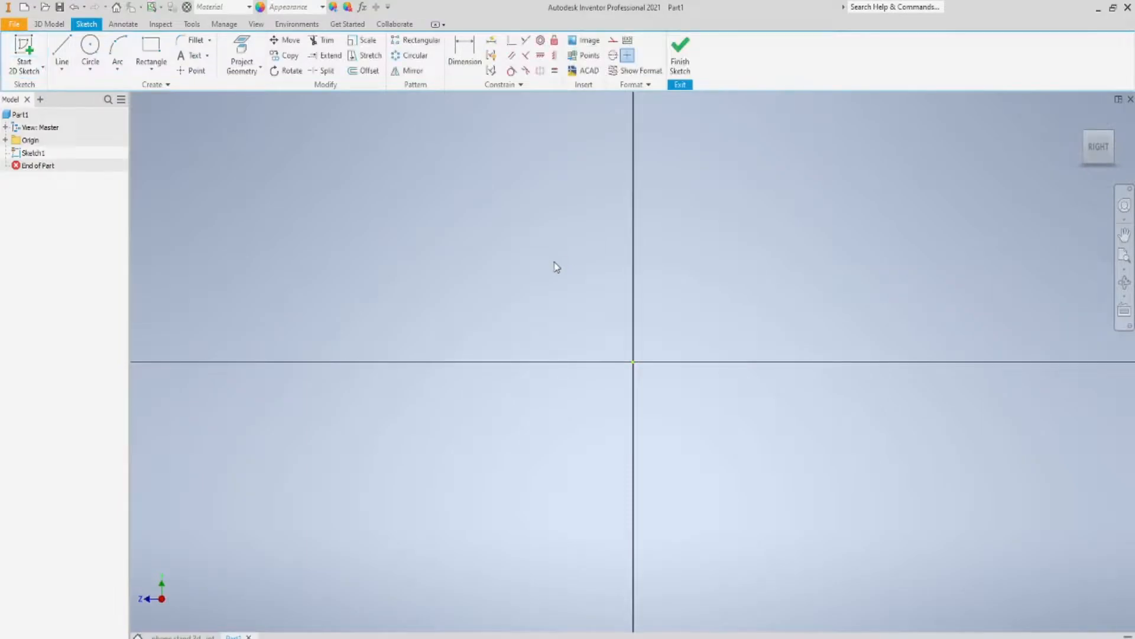
pyautogui.click(6, 140)
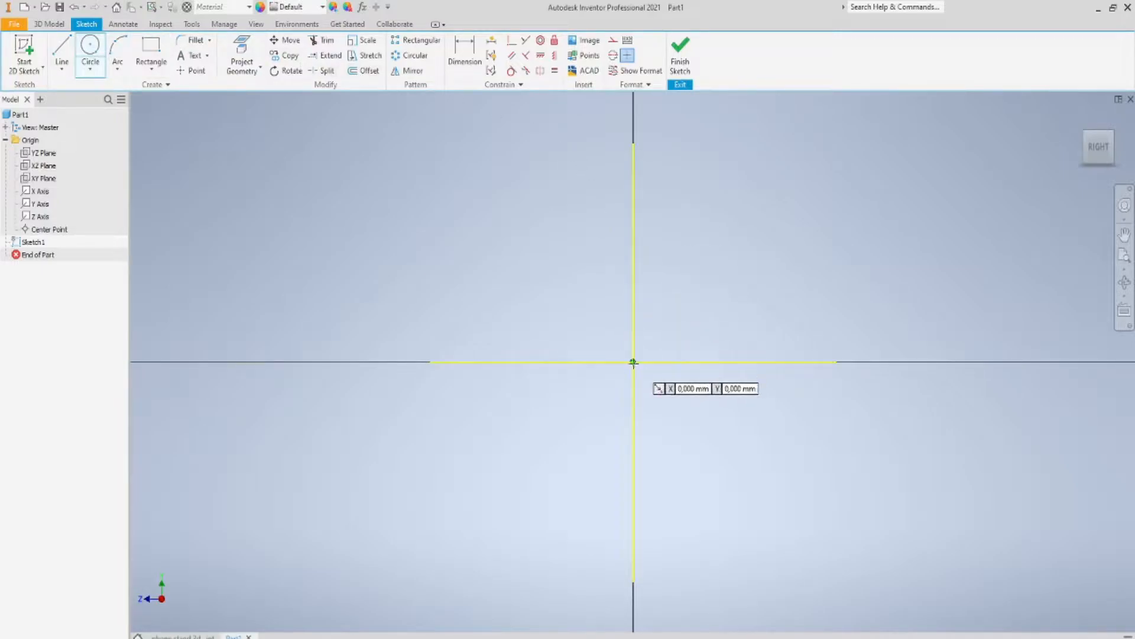
# Draw the 40 mm head circle at the origin and dimension the 10 mm circle 22 mm below it
pyautogui.click(633, 362)
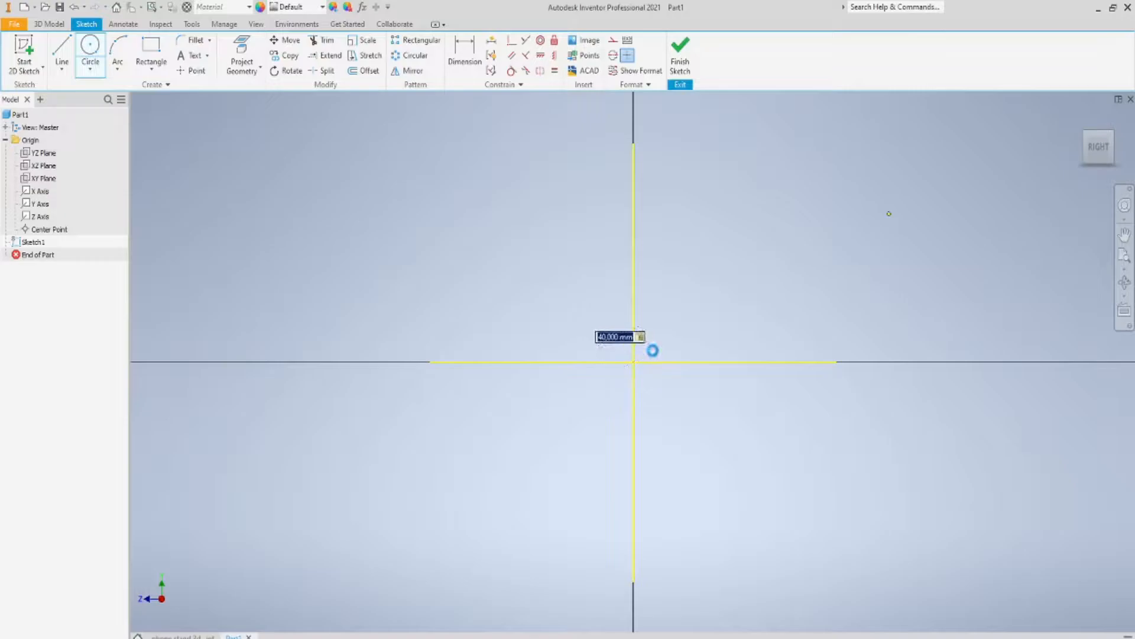
pyautogui.moveTo(634, 361); pyautogui.dragTo(884, 216)
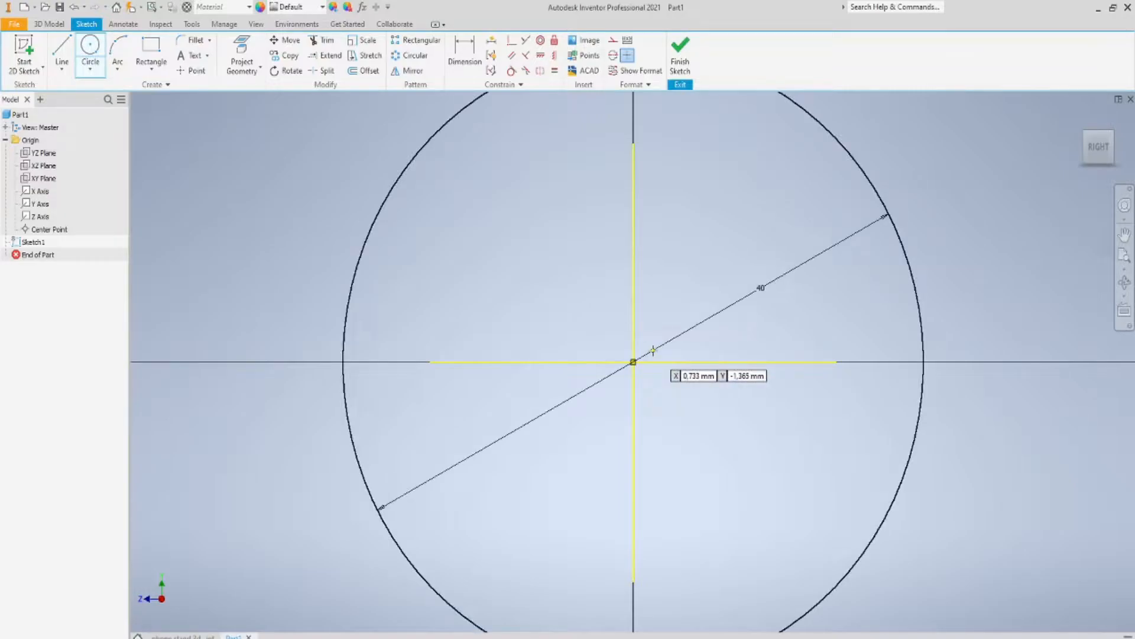
pyautogui.scroll(-3)
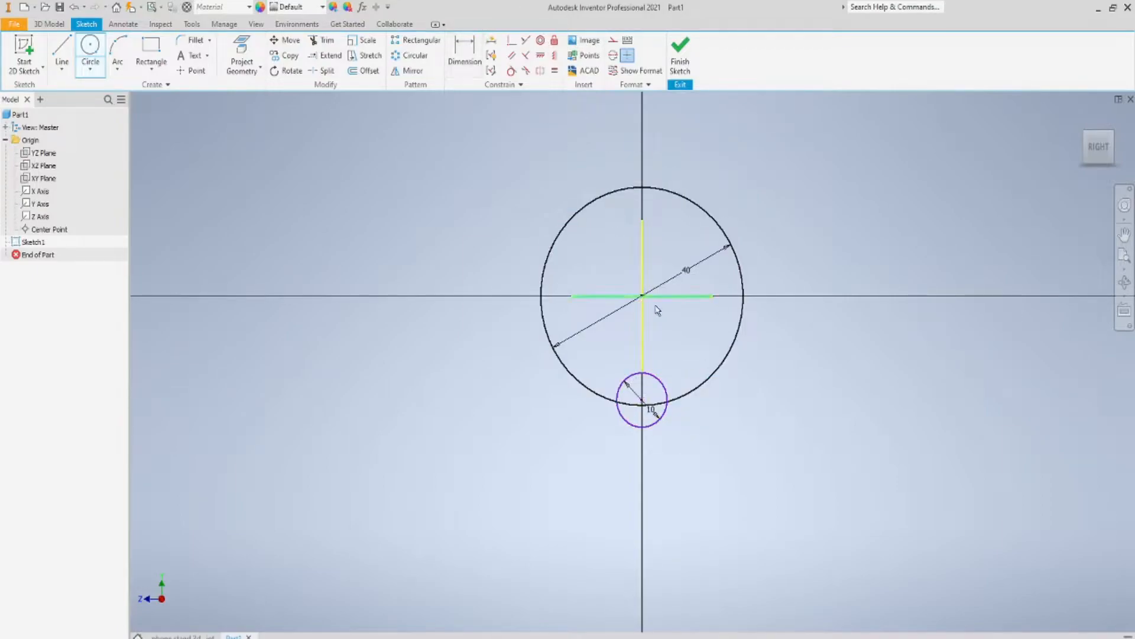
pyautogui.click(465, 55)
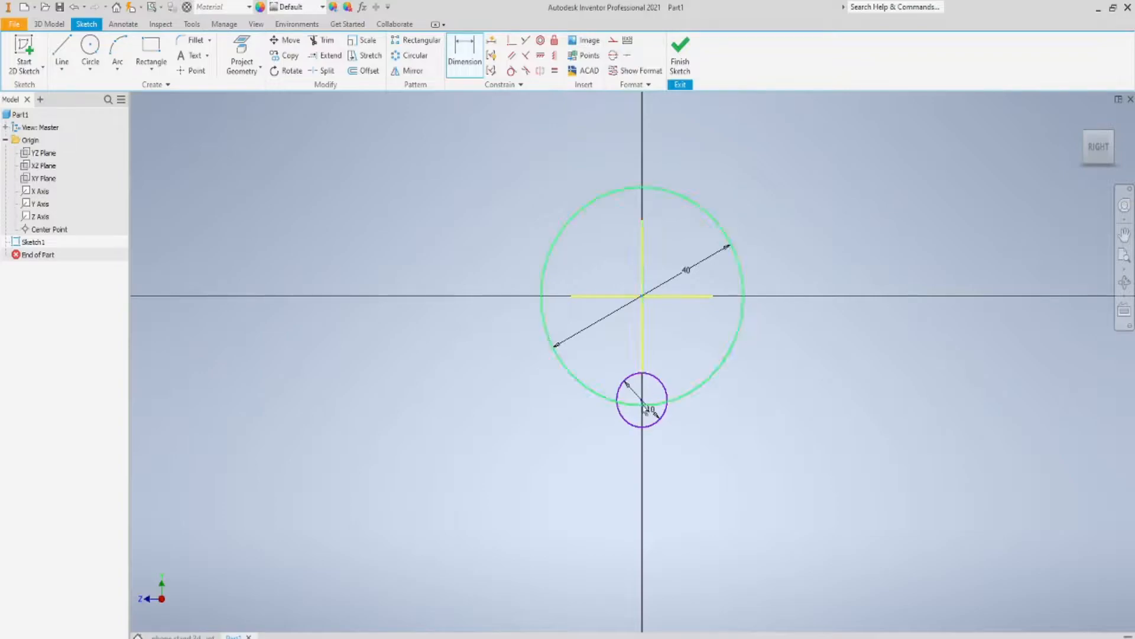
pyautogui.click(786, 318)
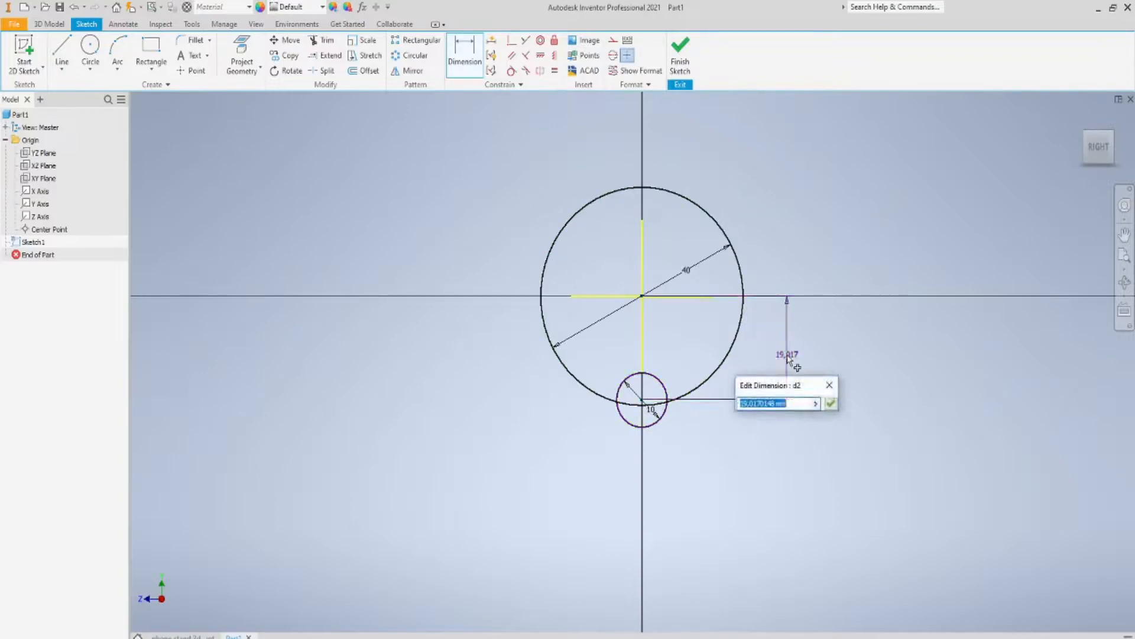
pyautogui.write('22')
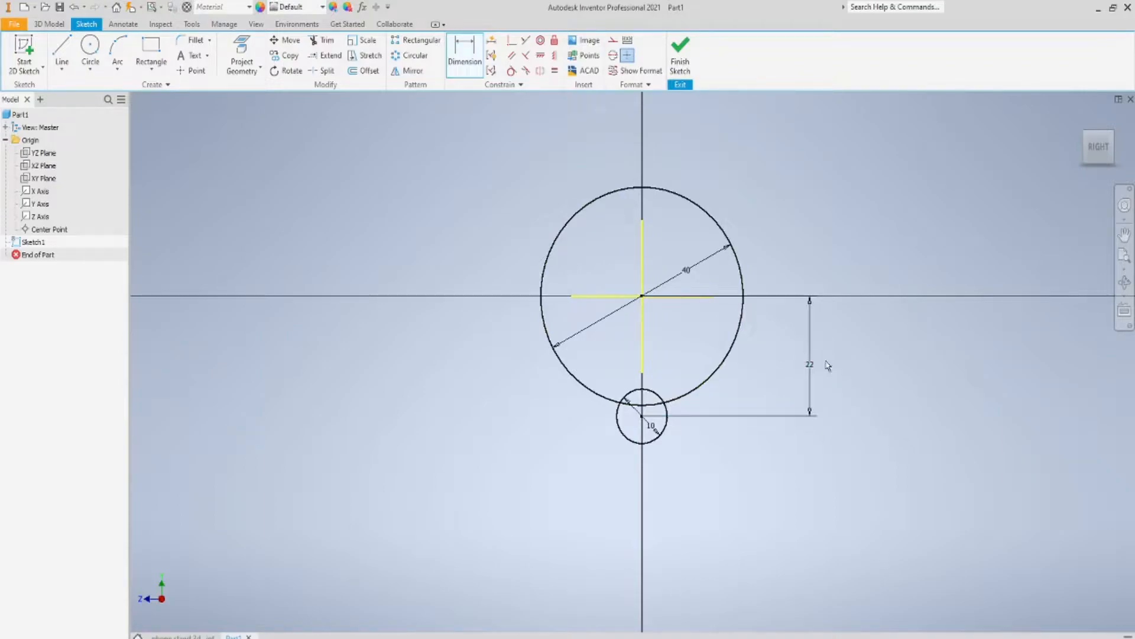
pyautogui.click(62, 54)
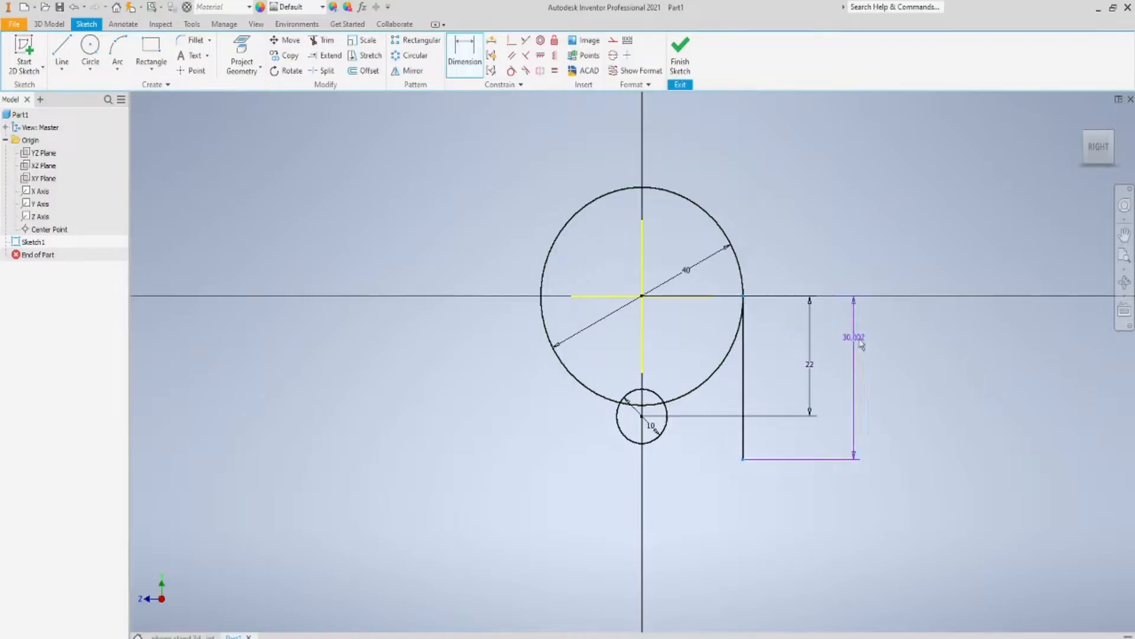
# Dimension the right side edge to 27 mm and mirror it to the left side
pyautogui.click(852, 336)
pyautogui.write('27')
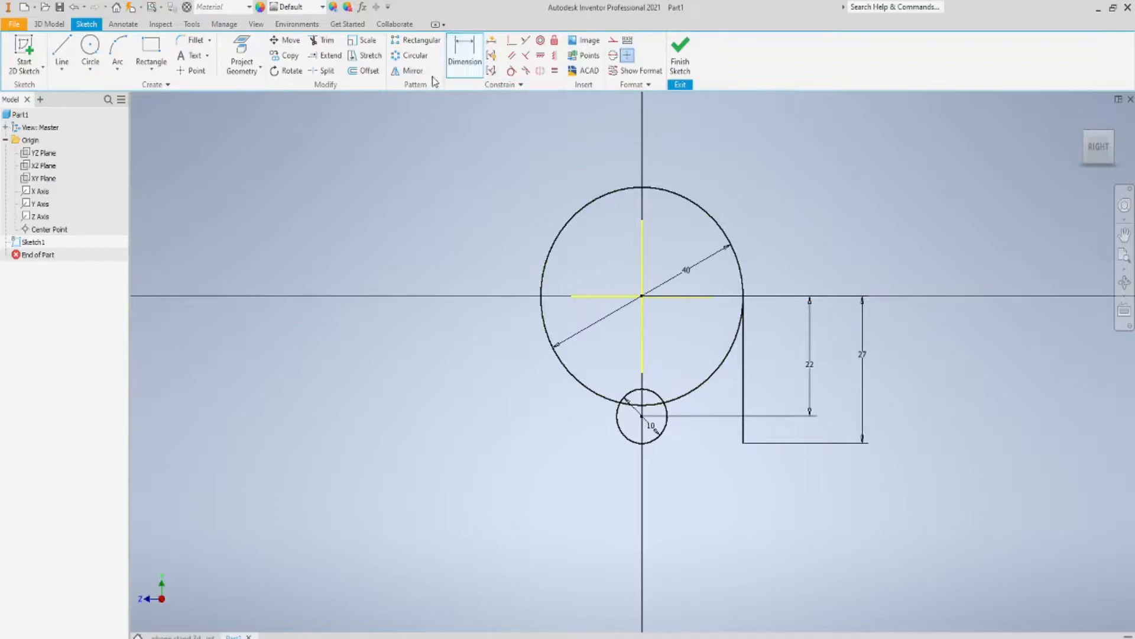
pyautogui.click(412, 71)
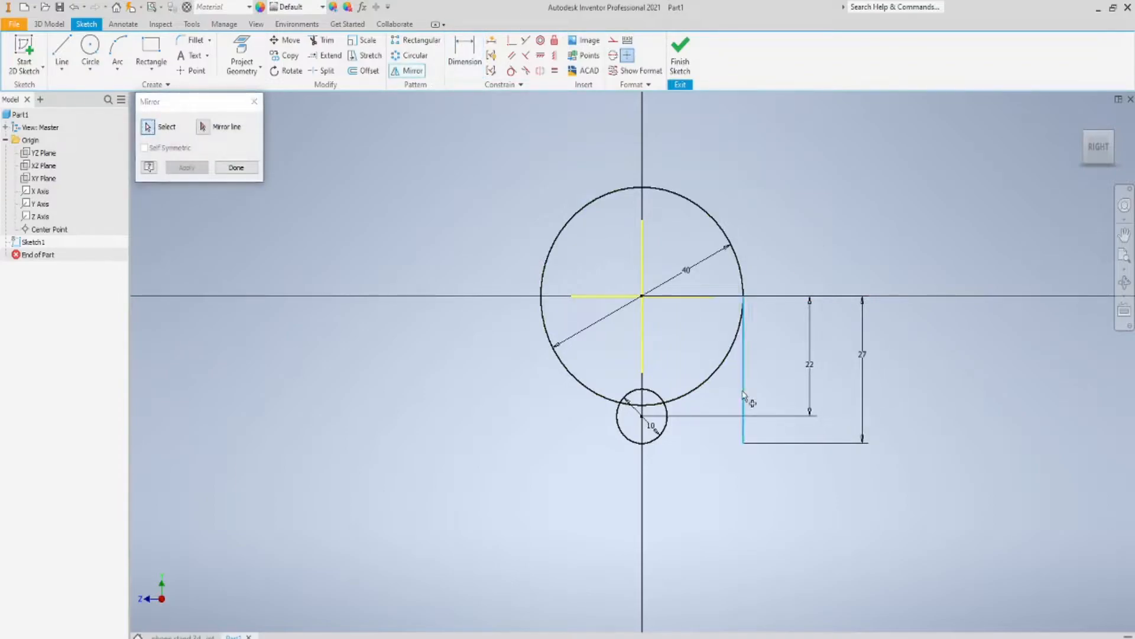
pyautogui.click(203, 126)
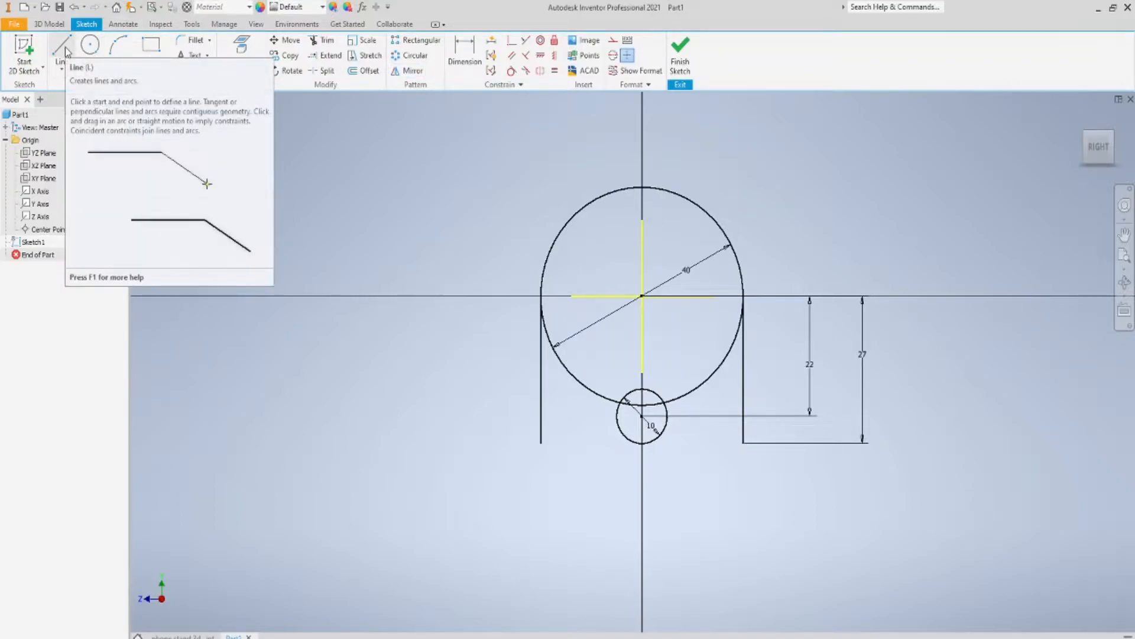
# Draw the bottom edges to the small circle and trim away the excess arcs
pyautogui.click(61, 45)
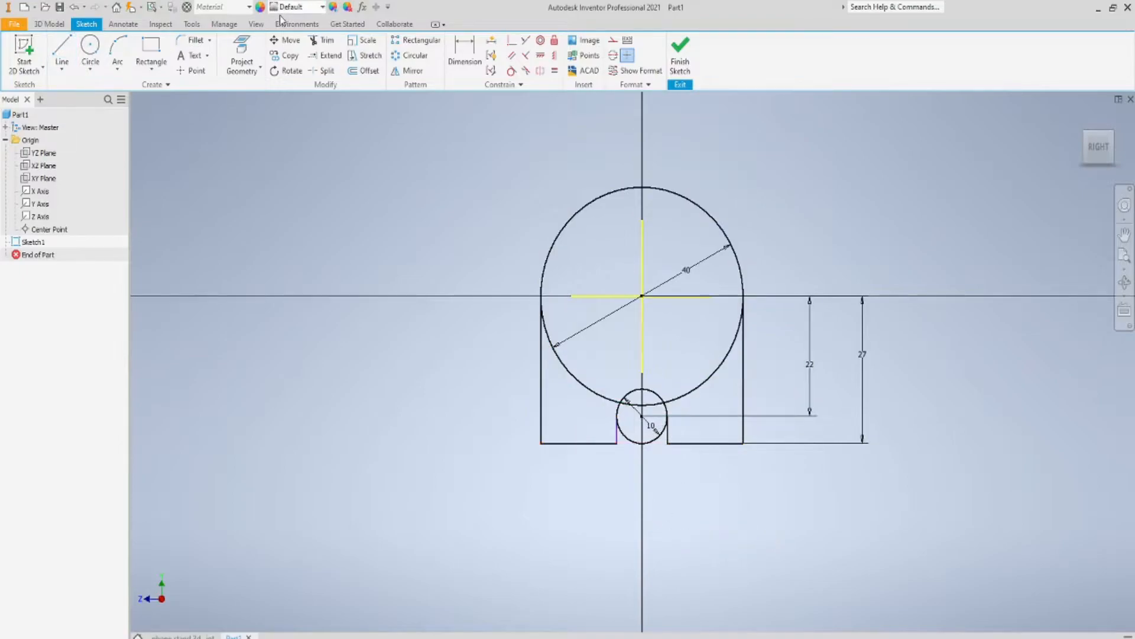
pyautogui.click(327, 39)
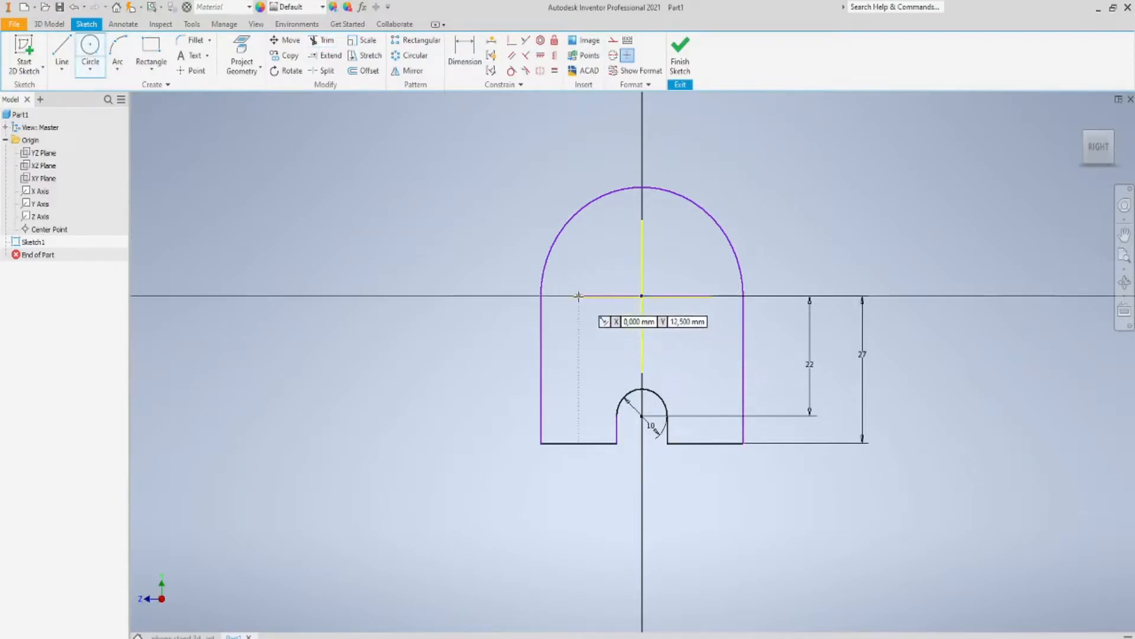
# Draw the small eye circle and dimension it 14.19 from the vertical centre line
pyautogui.click(578, 296)
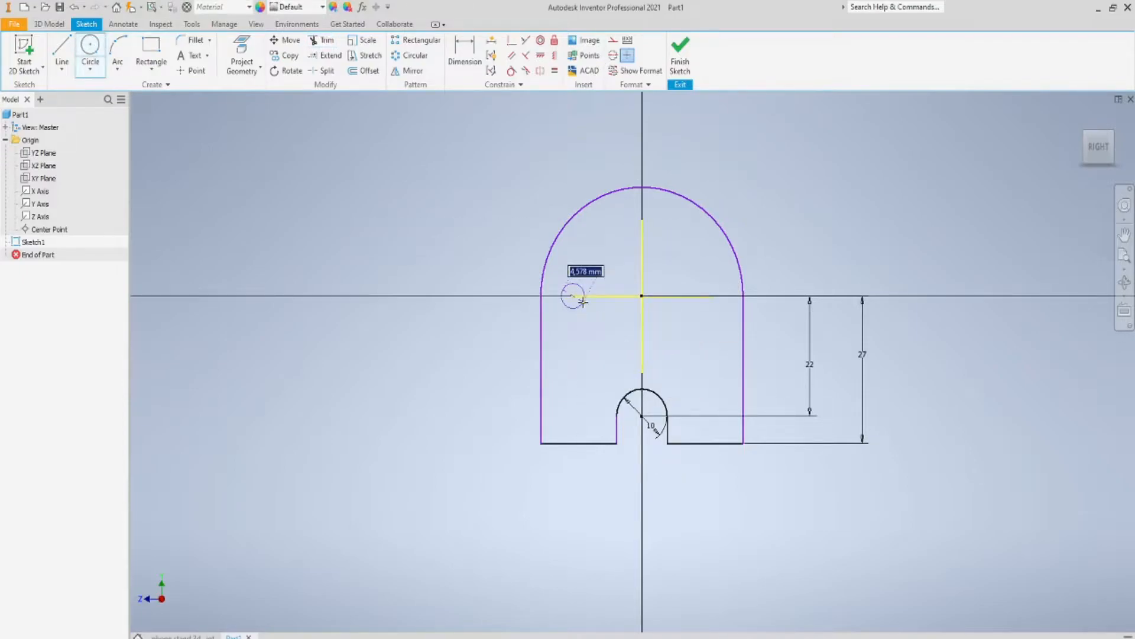
pyautogui.click(571, 297)
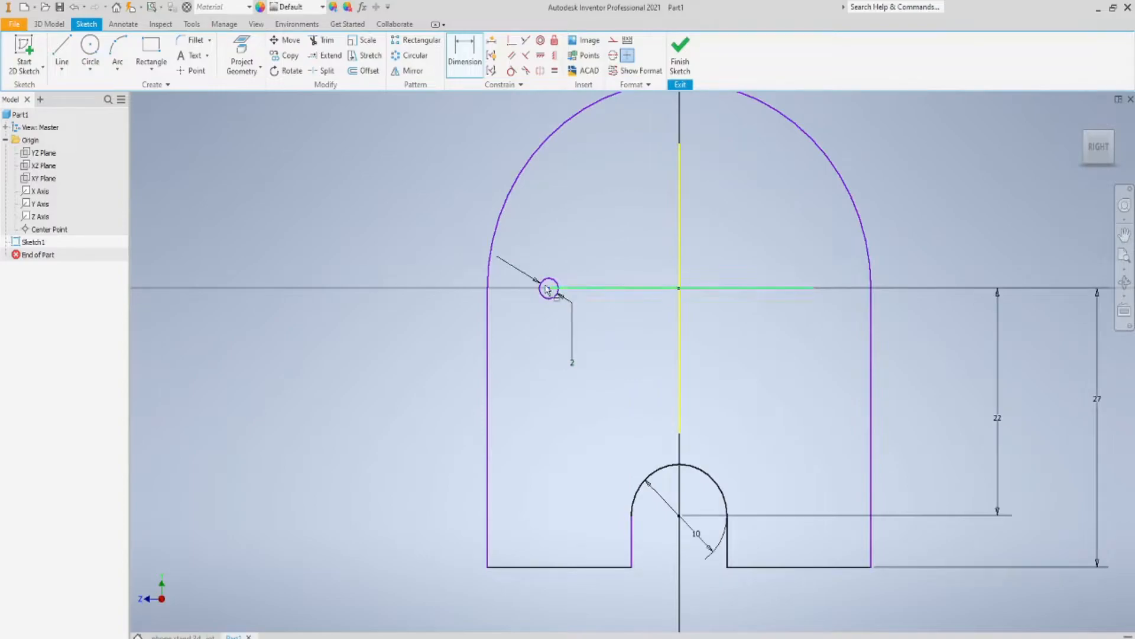
pyautogui.moveTo(679, 273)
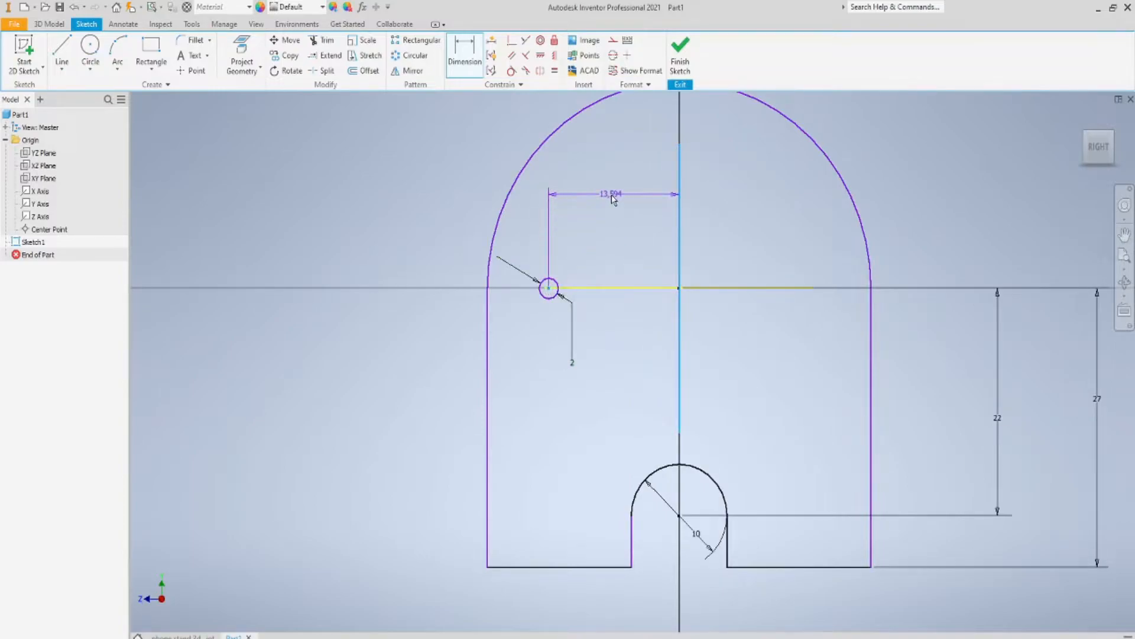
pyautogui.write('14.19')
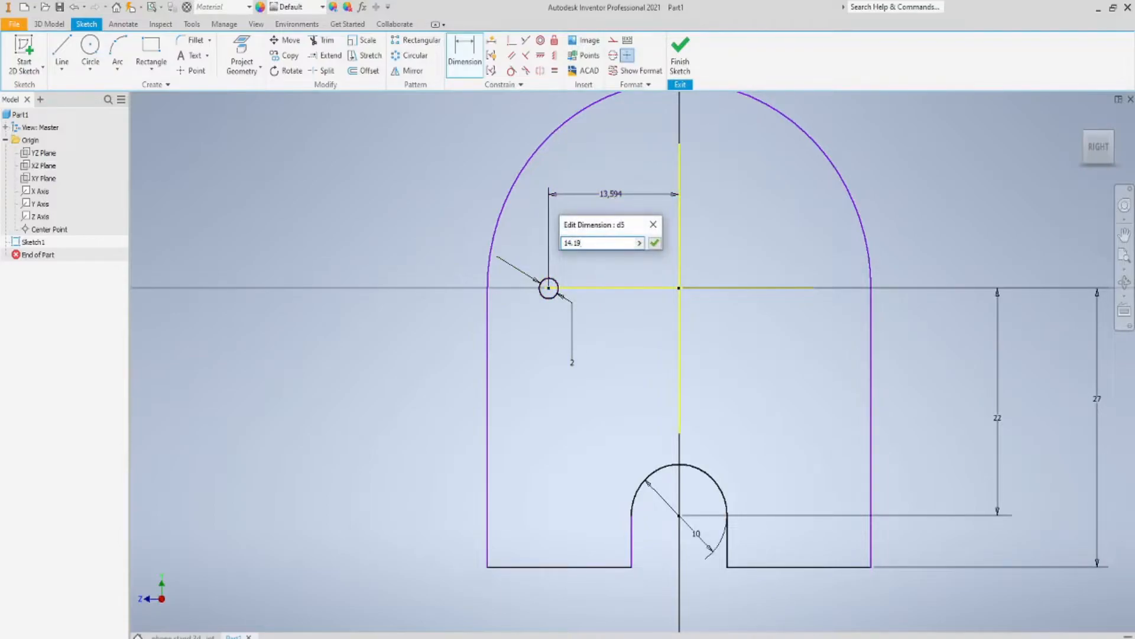
pyautogui.click(653, 243)
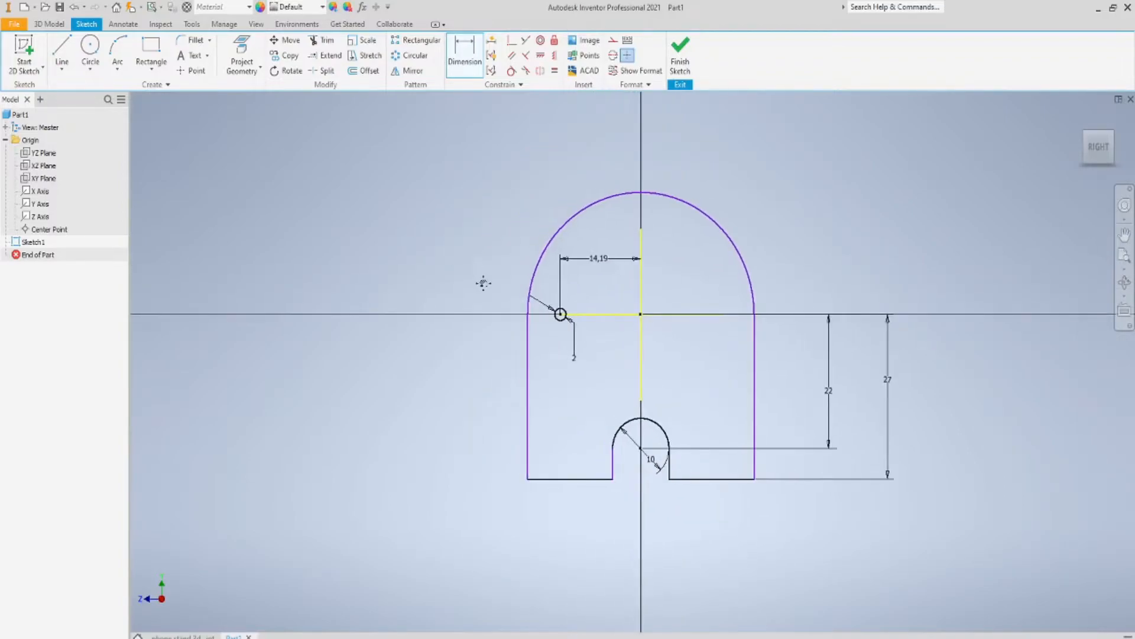
pyautogui.moveTo(479, 201)
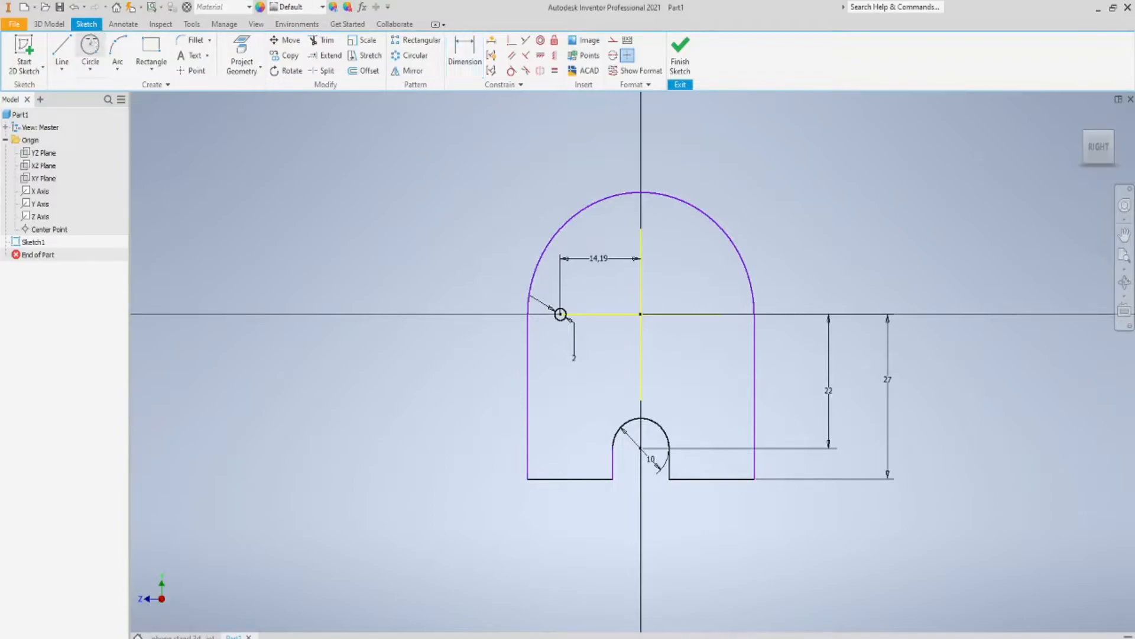
pyautogui.click(89, 50)
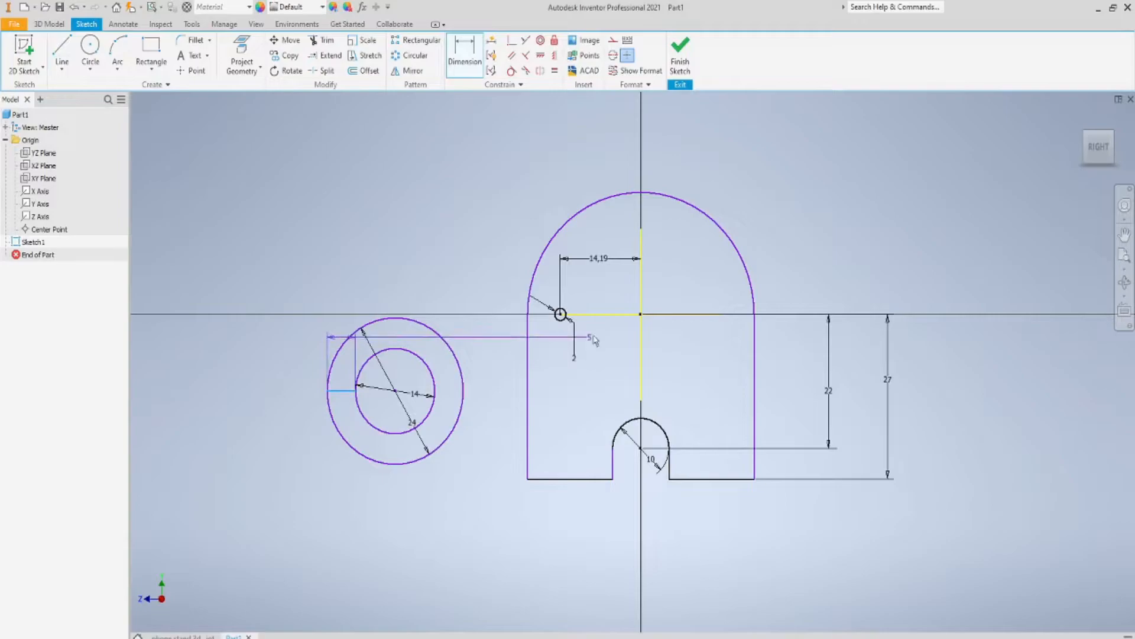
# Set the trunk-tip circles 15 below the horizontal axis and draw the trunk's edge lines to the head
pyautogui.click(589, 338)
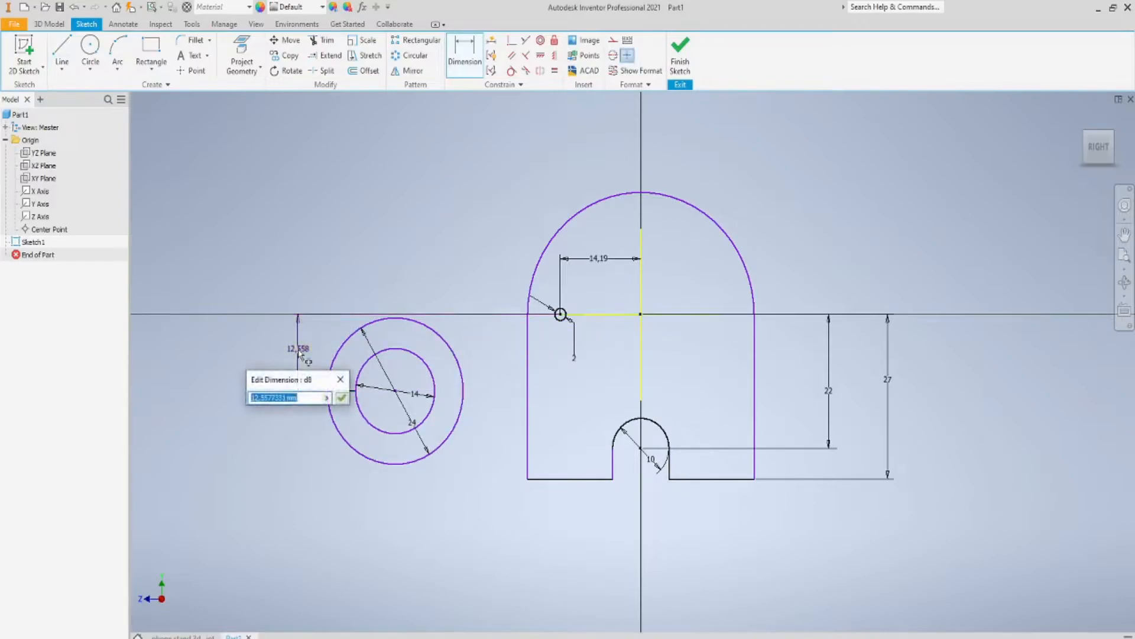
pyautogui.write('15')
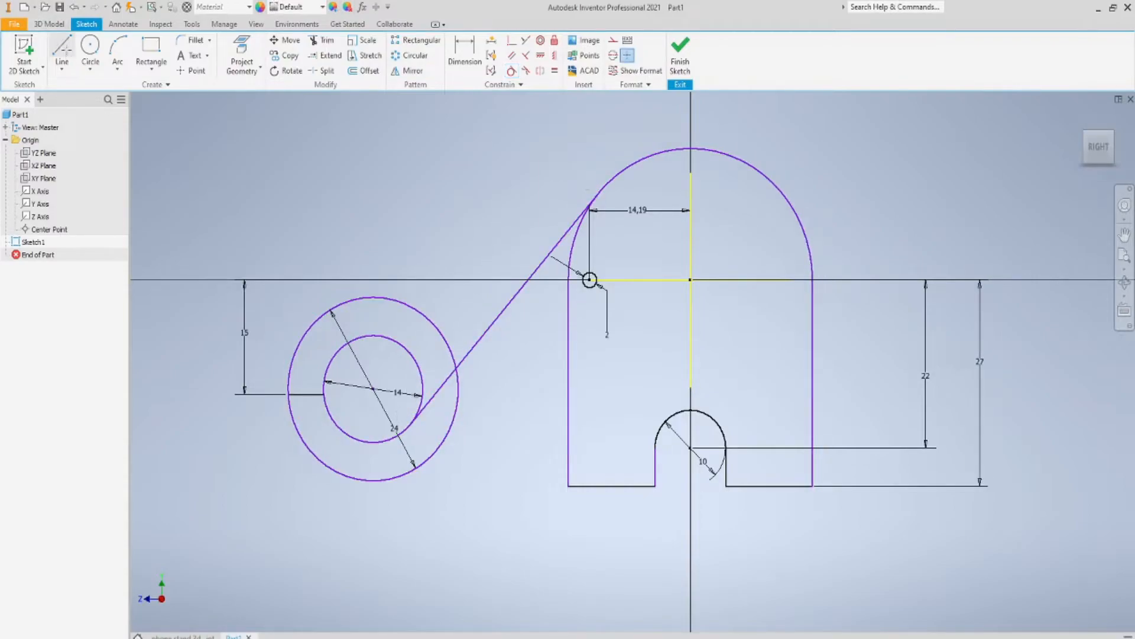
pyautogui.click(62, 51)
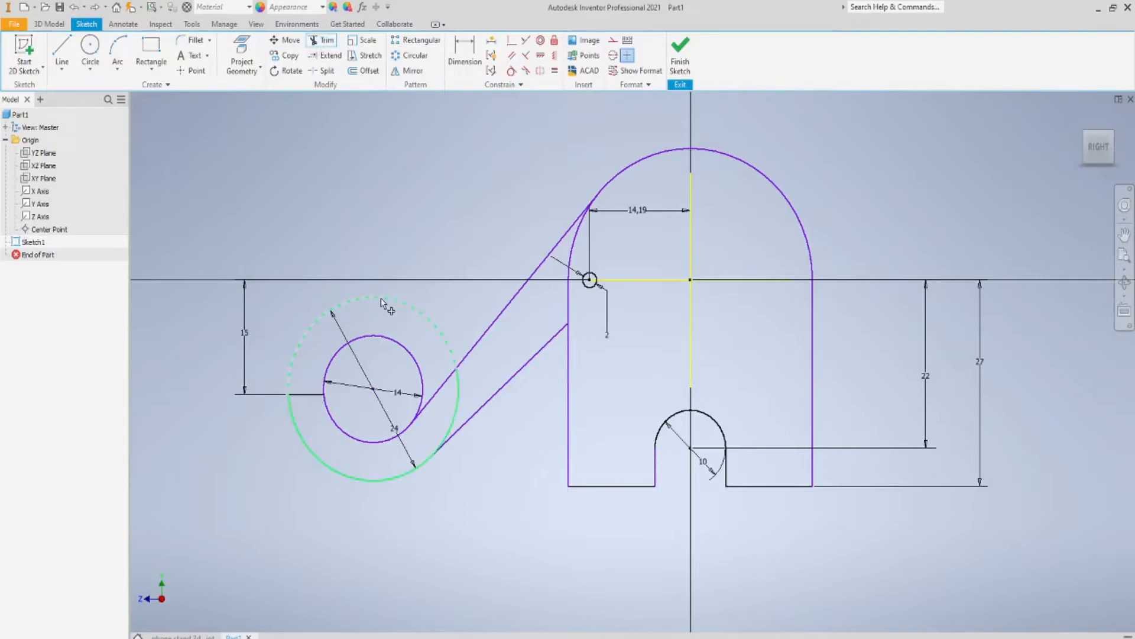
# Trim the upper part of the outer trunk circle into a curled arc
pyautogui.click(382, 302)
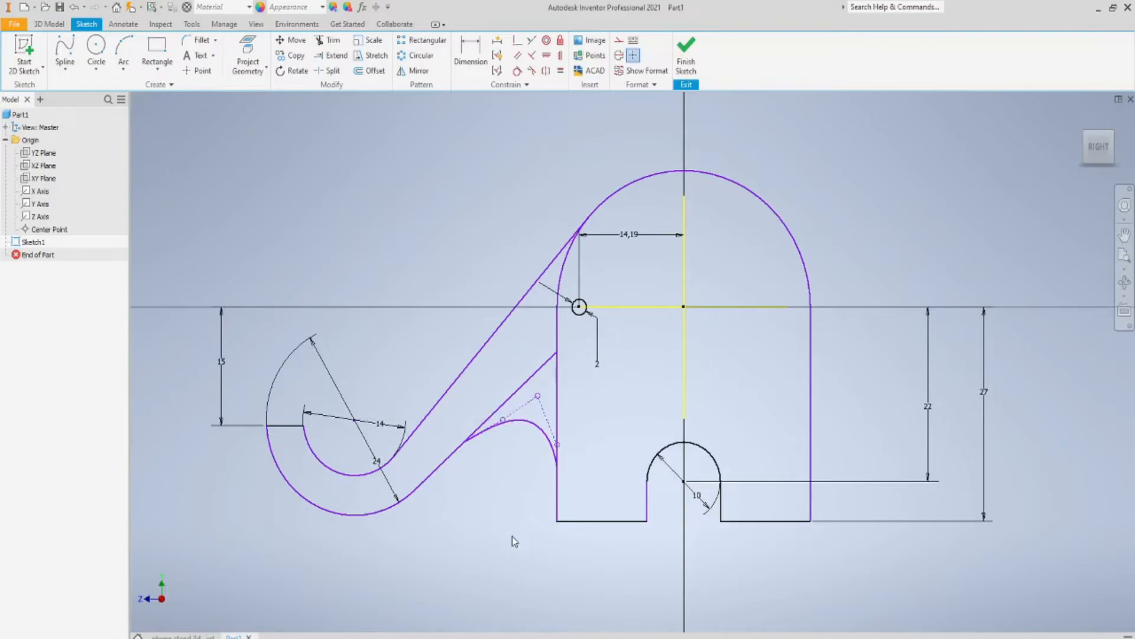
pyautogui.moveTo(381, 6)
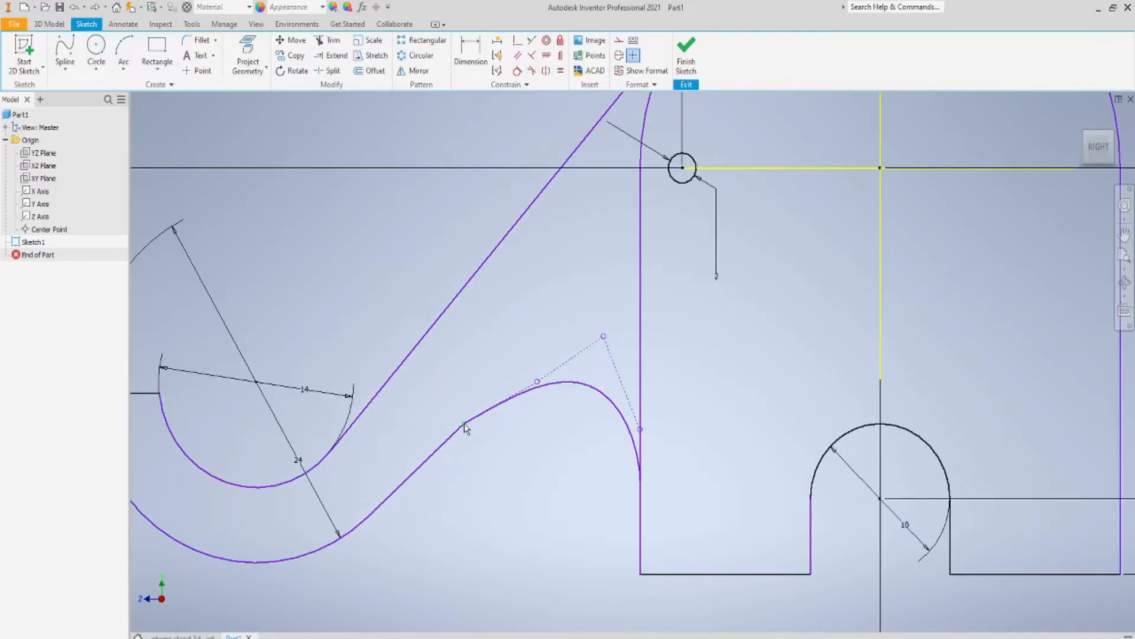
pyautogui.moveTo(472, 419)
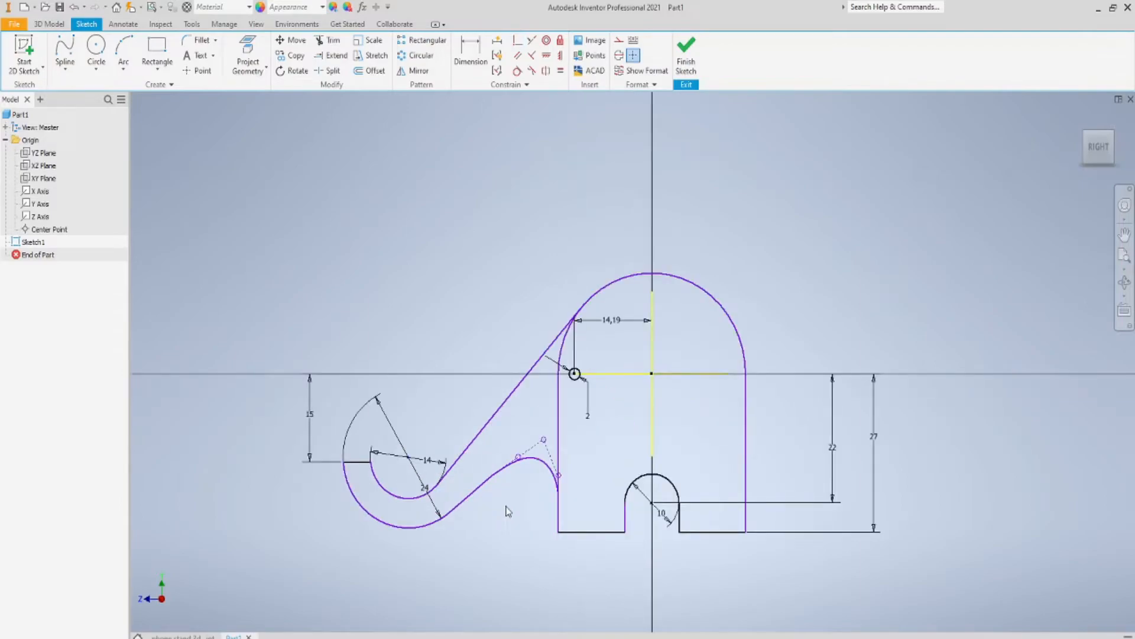
pyautogui.moveTo(489, 522)
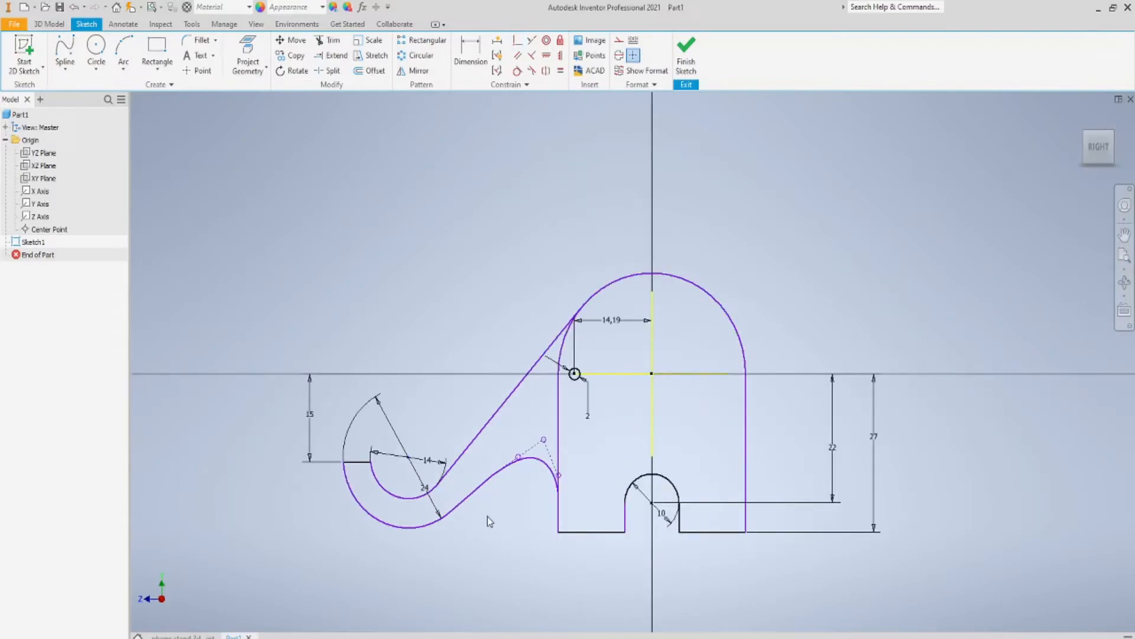
pyautogui.moveTo(661, 57)
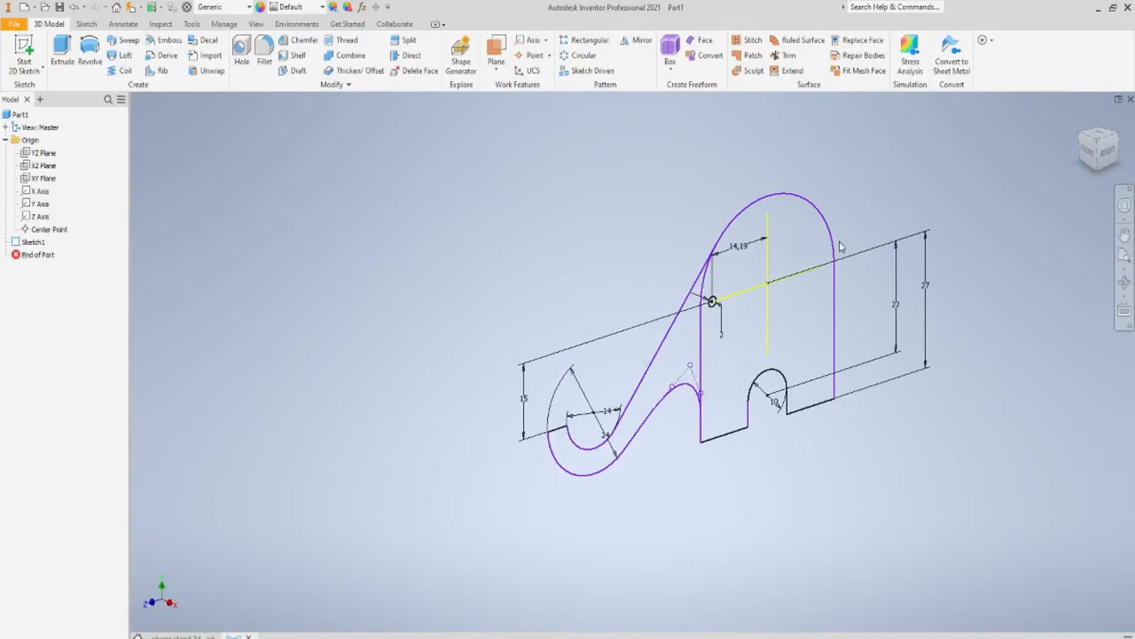
# Extrude the elephant outline 50 mm into a solid body
pyautogui.moveTo(839, 246); pyautogui.dragTo(735, 172)
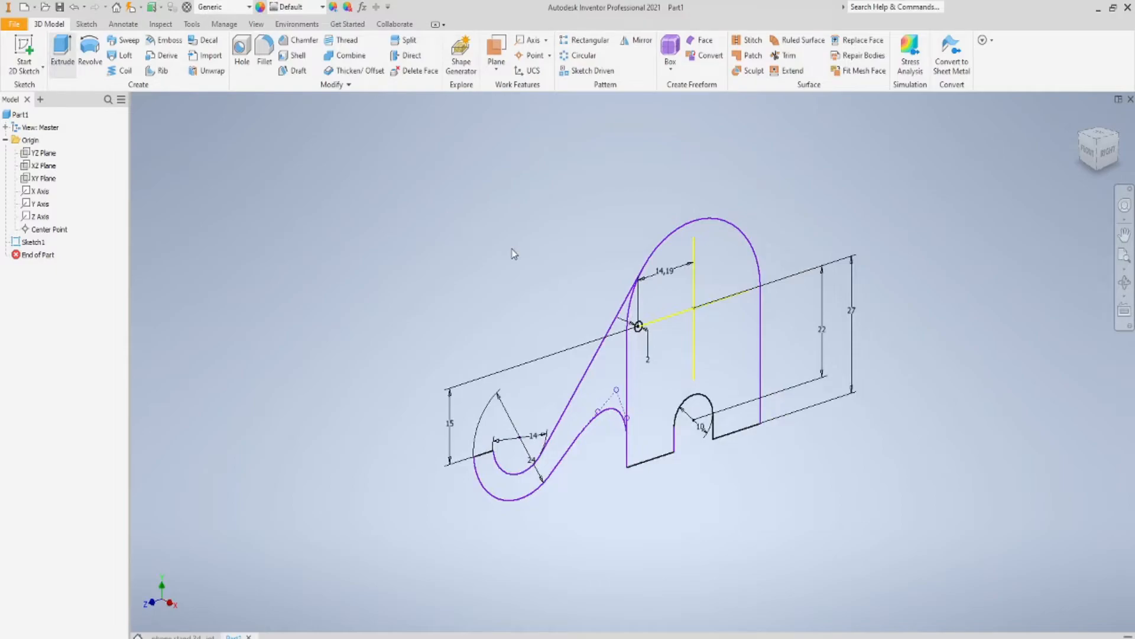
pyautogui.click(61, 55)
pyautogui.write('50')
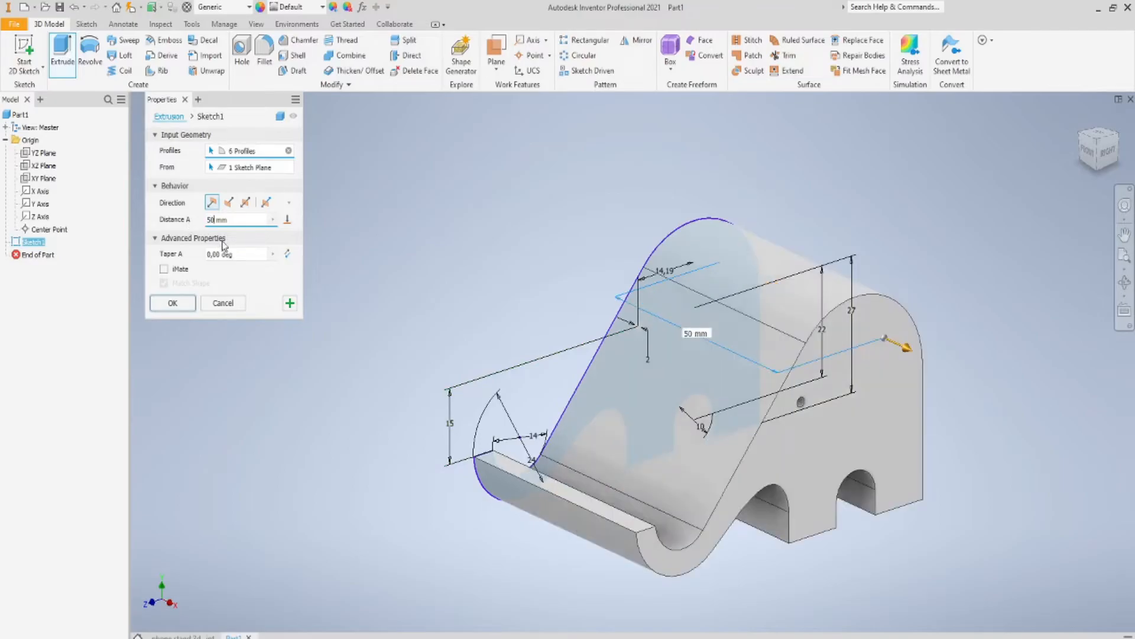
pyautogui.click(172, 303)
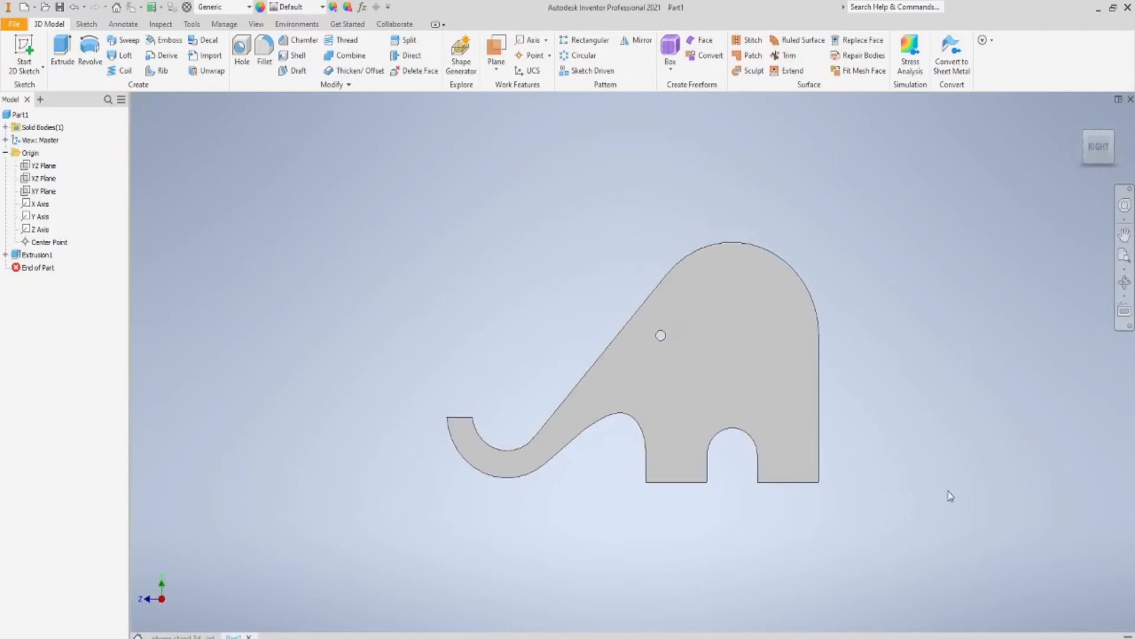
pyautogui.moveTo(963, 474)
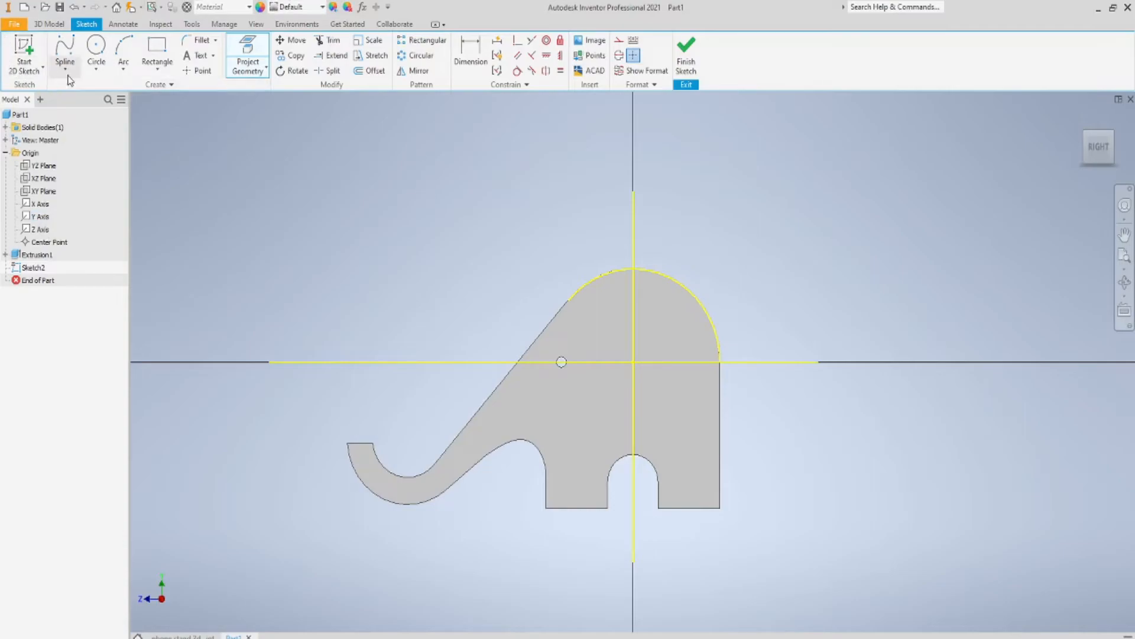
# Draw the ear's curves on the side face with three-point arcs
pyautogui.click(123, 55)
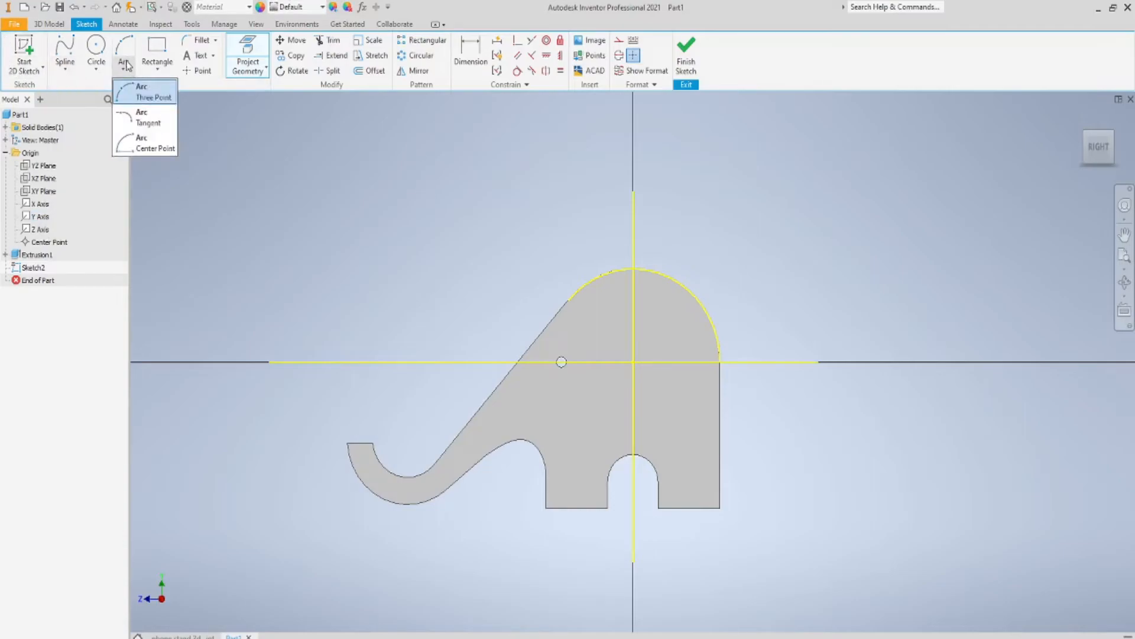
pyautogui.click(153, 91)
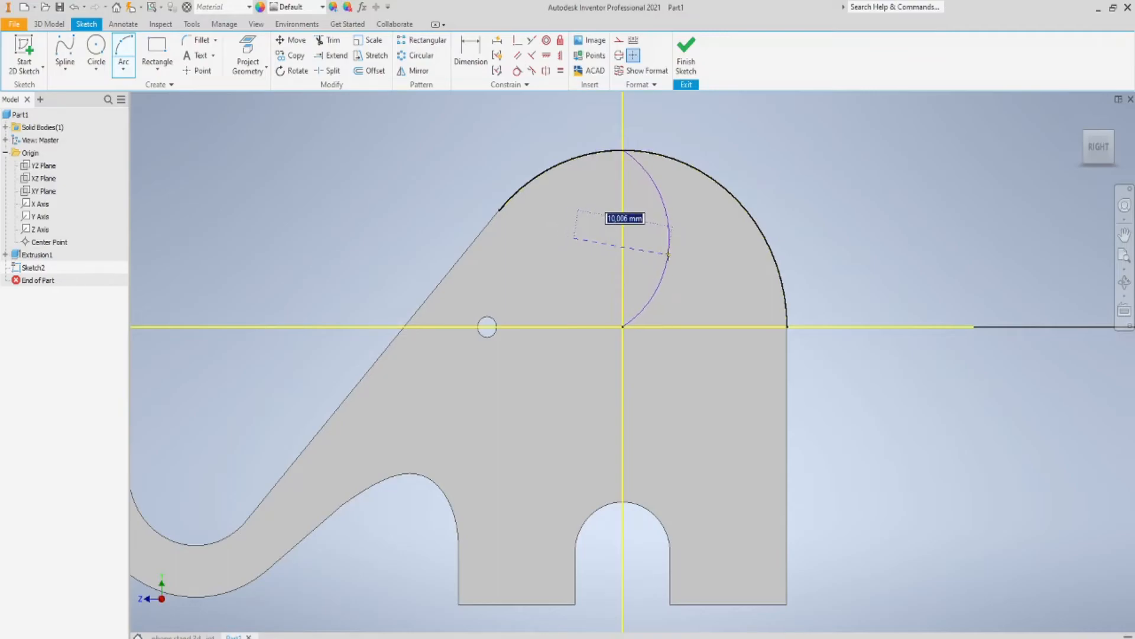
pyautogui.click(622, 151)
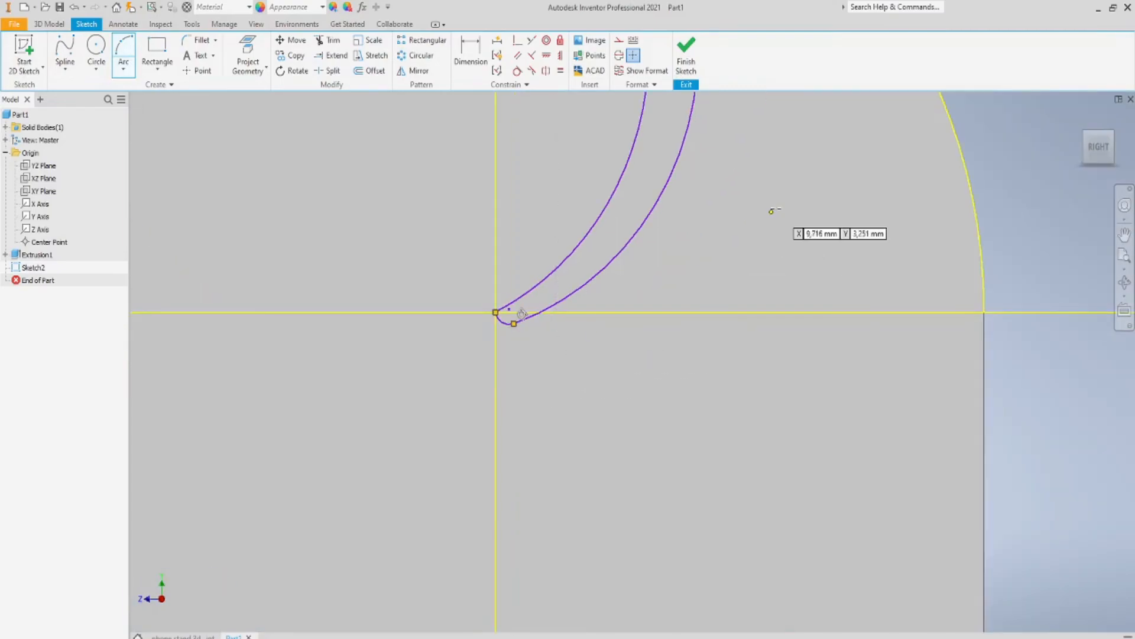
pyautogui.scroll(-3)
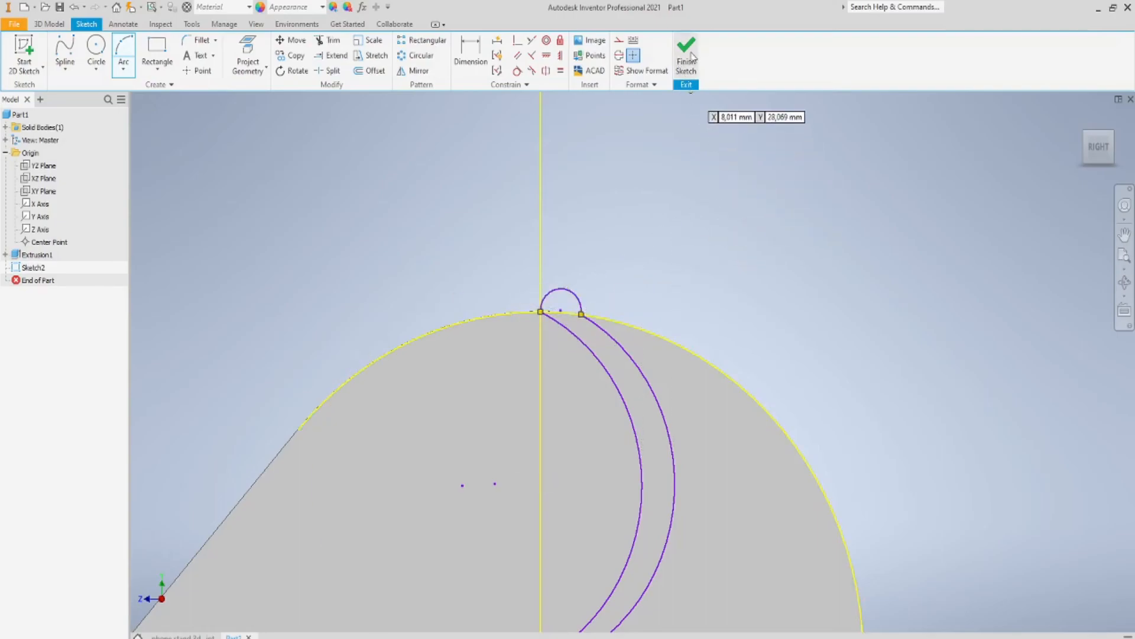
# Finish the ear sketch and extrude-cut its profiles 50 mm through the body
pyautogui.click(685, 54)
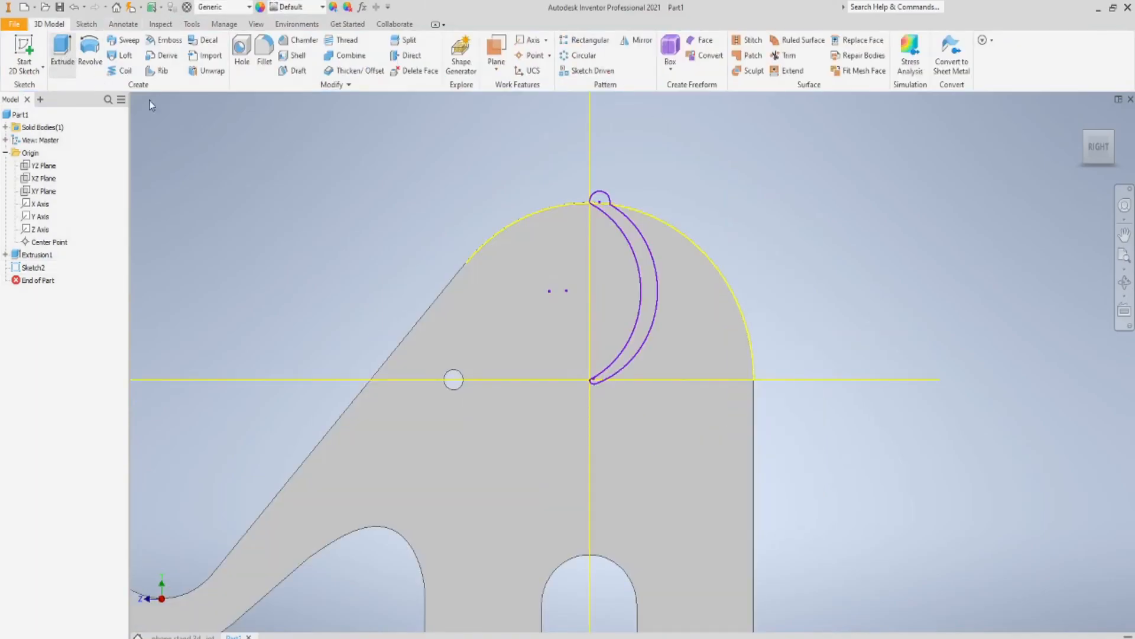
pyautogui.click(62, 54)
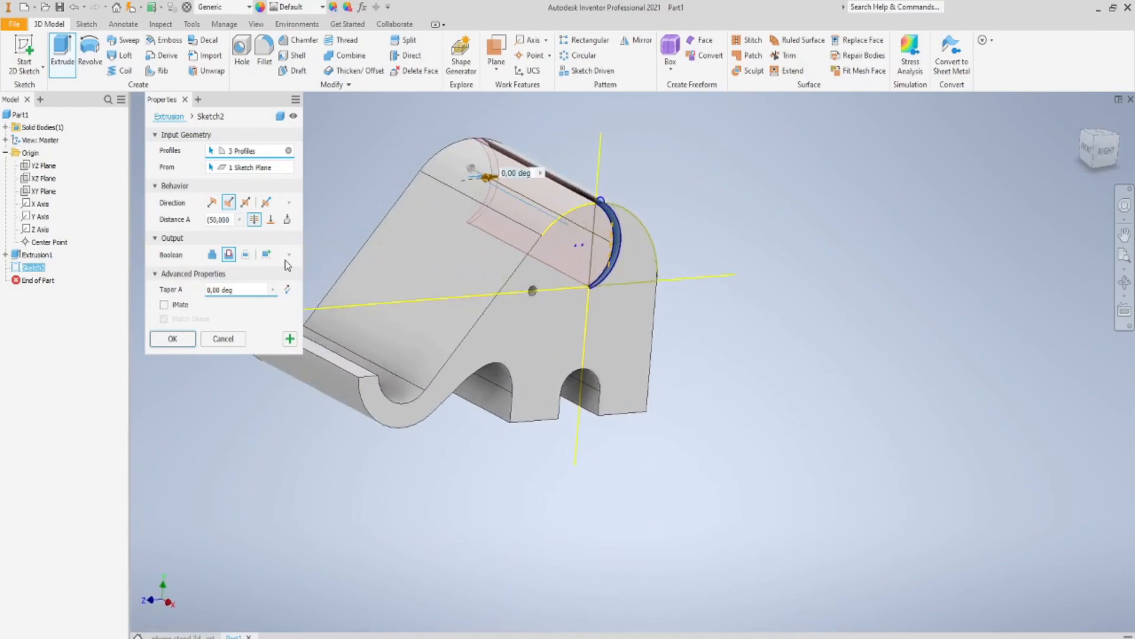
pyautogui.click(171, 338)
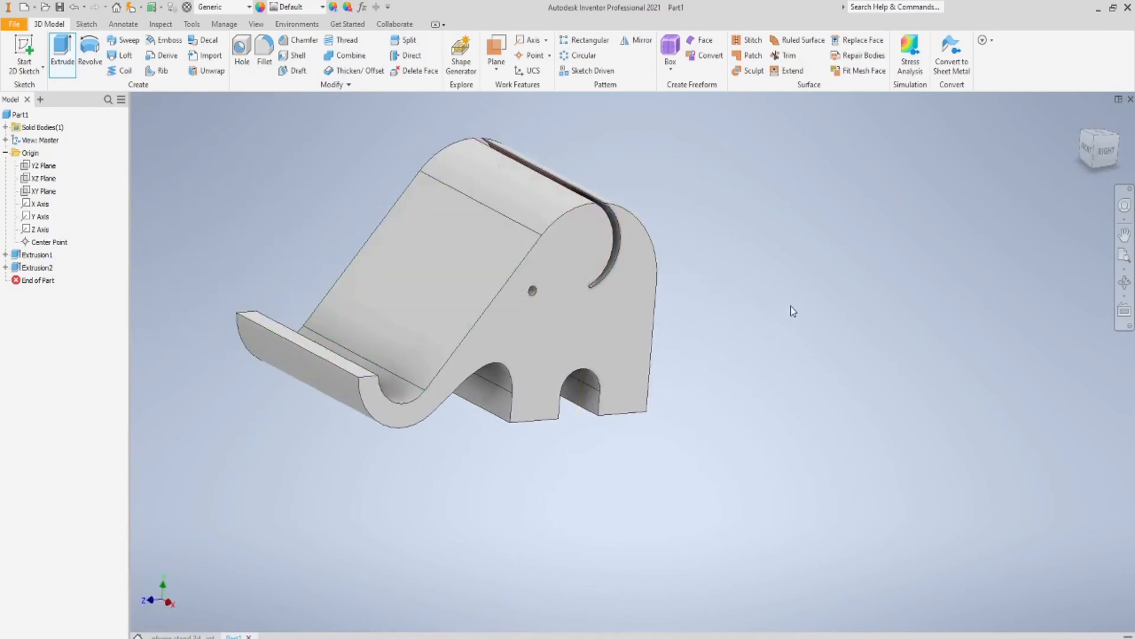